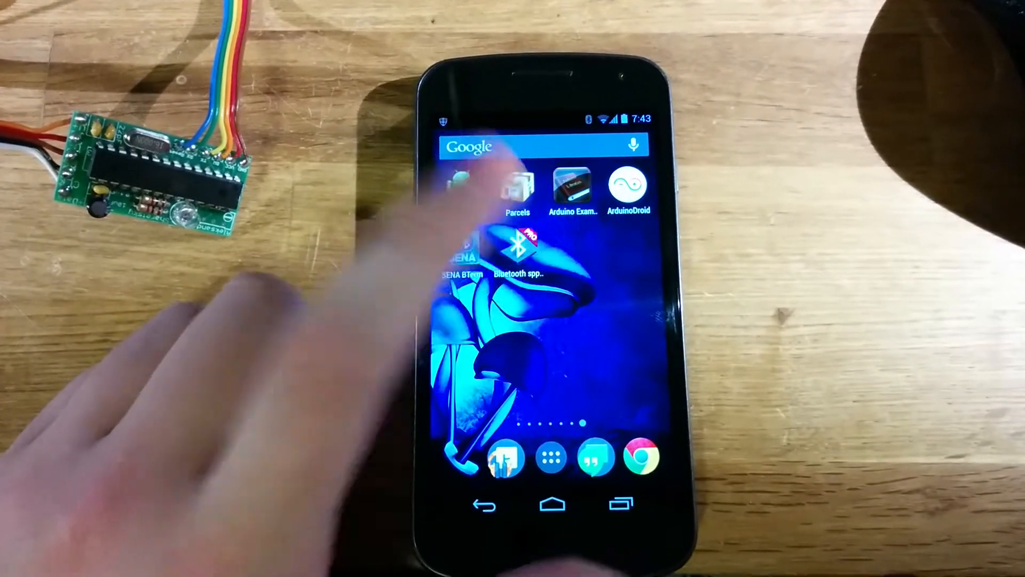
Launch Bluetooth spp pro and reach the connection page for the HC-06 module
{"action": "left_click", "coordinate": [517, 252]}
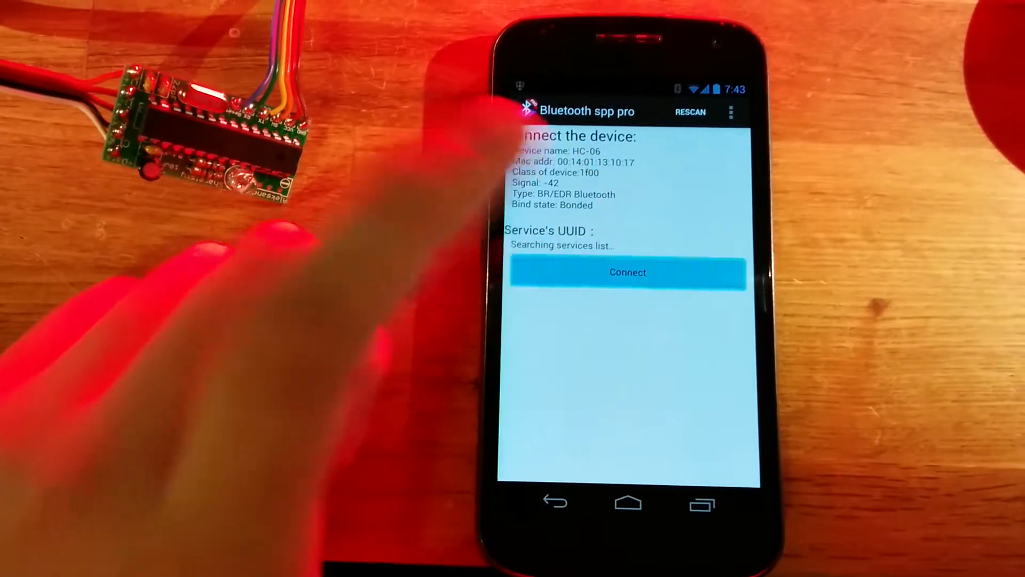
Connect to the HC-06 module, retrying once, until the communication mode choices appear
{"action": "left_click", "coordinate": [626, 272]}
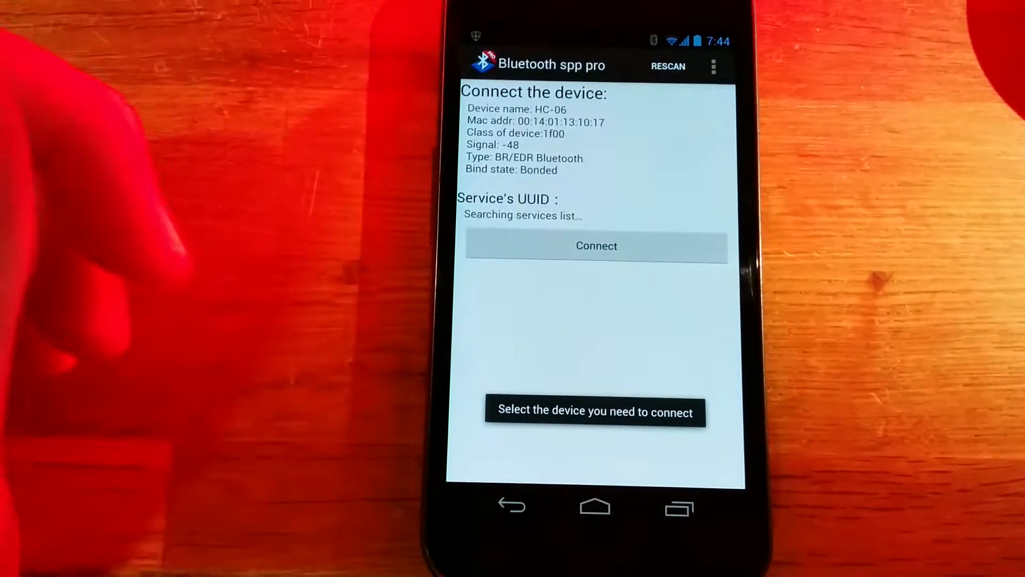
{"action": "left_click", "coordinate": [596, 246]}
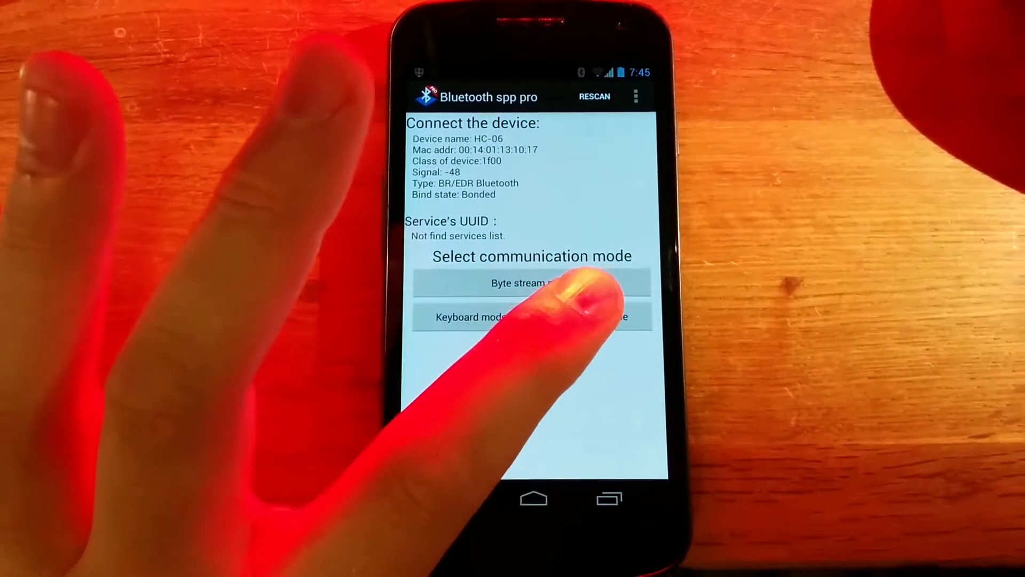
In CMD line mode, send the test text xsfgt so replies echo Custom Message: xsfgt
{"action": "left_click", "coordinate": [530, 282]}
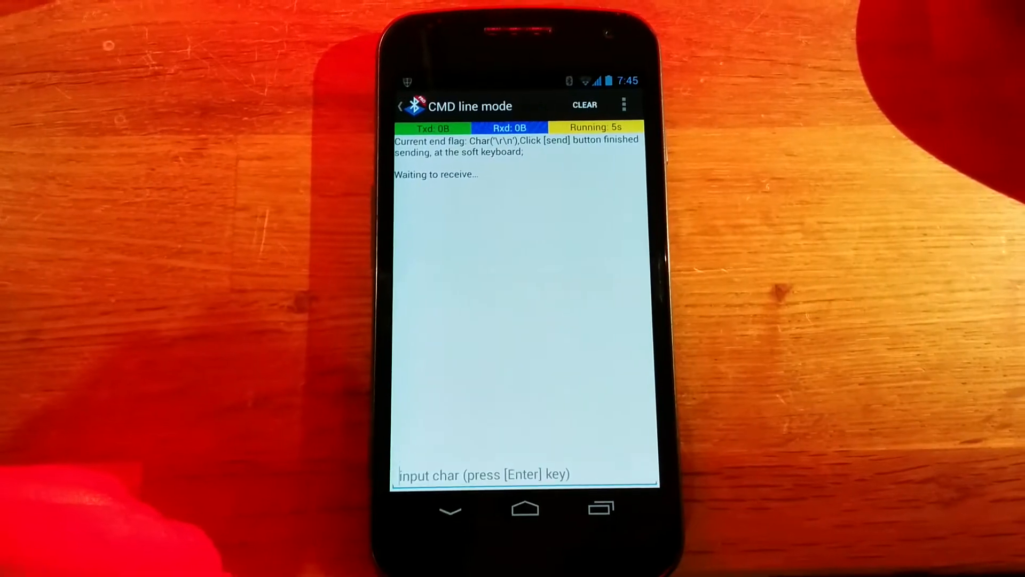
{"action": "type", "text": "xsfgt"}
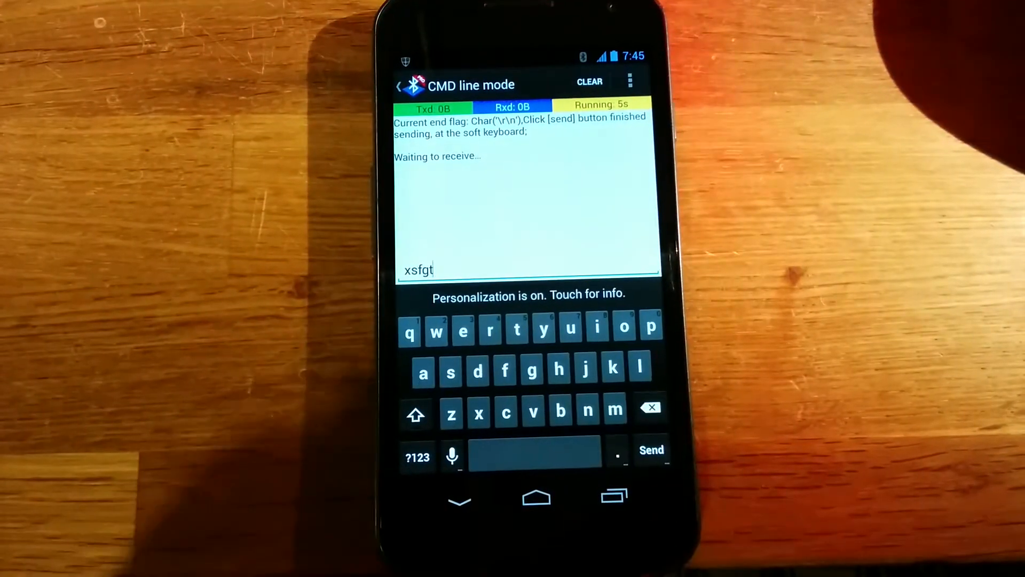
{"action": "left_click", "coordinate": [651, 449]}
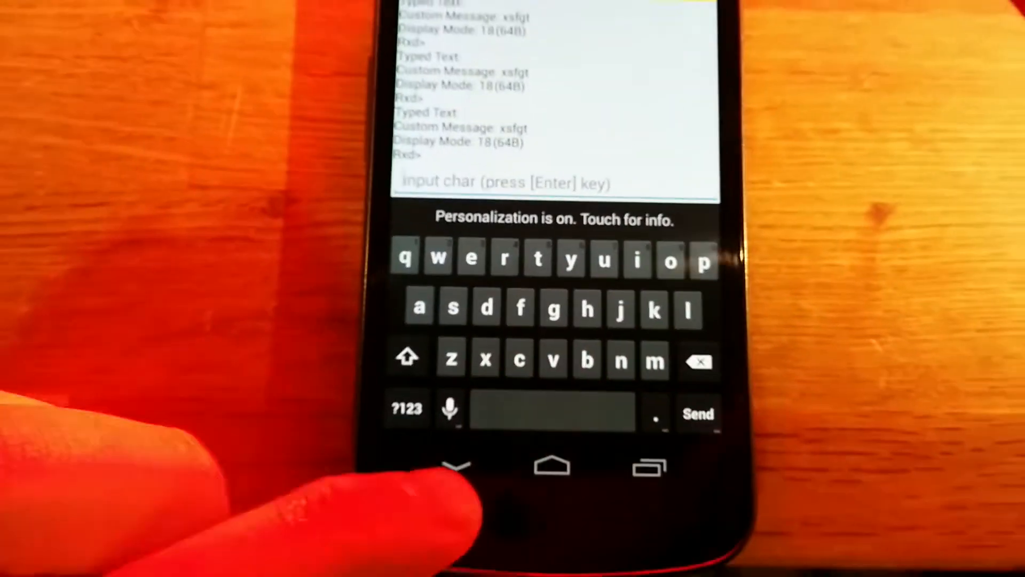
Switch to Keyboard mode and open a ClickMe button's Function setting, starting its send value
{"action": "left_click", "coordinate": [454, 467]}
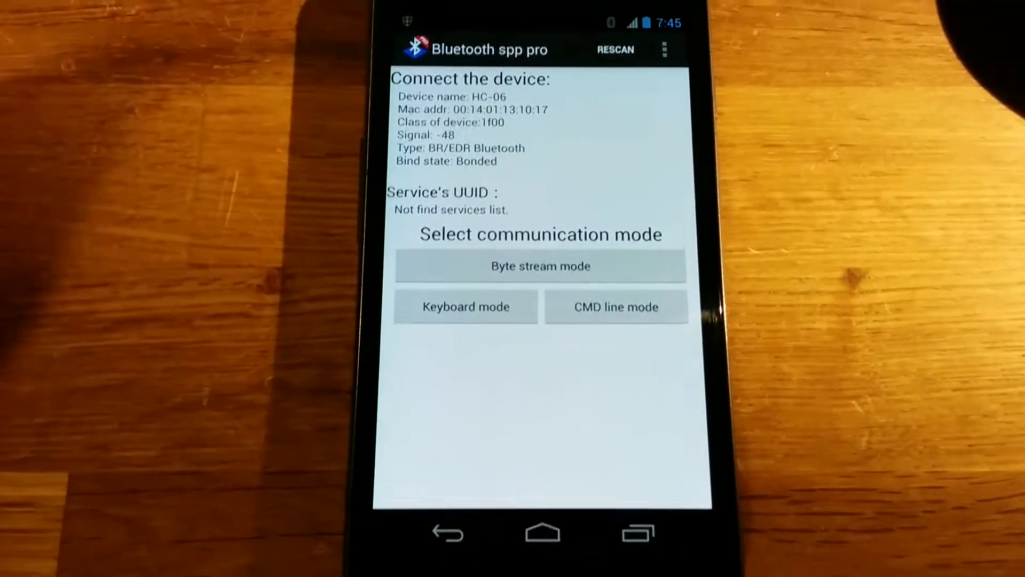
{"action": "left_click", "coordinate": [464, 307]}
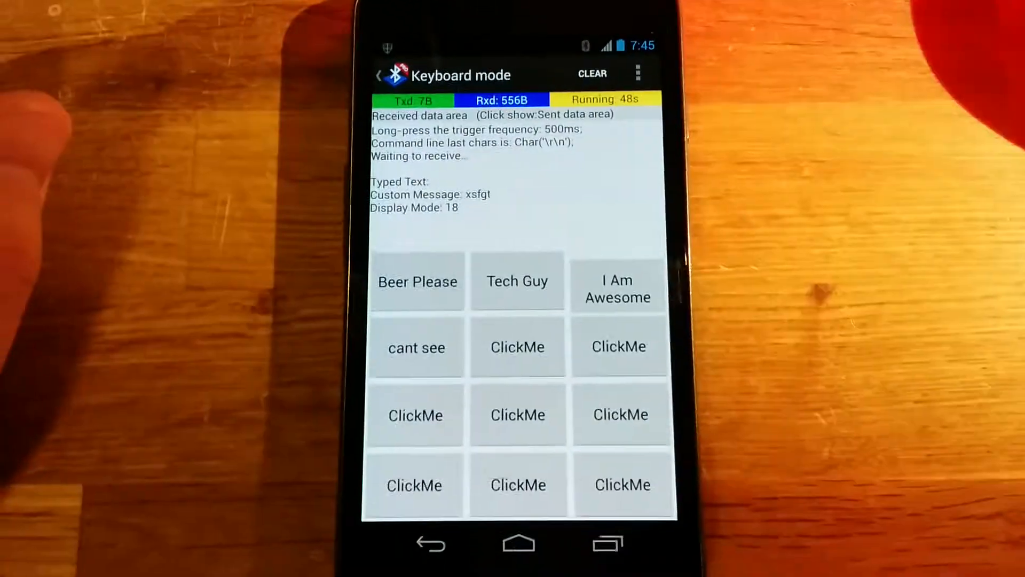
{"action": "left_click", "coordinate": [517, 280]}
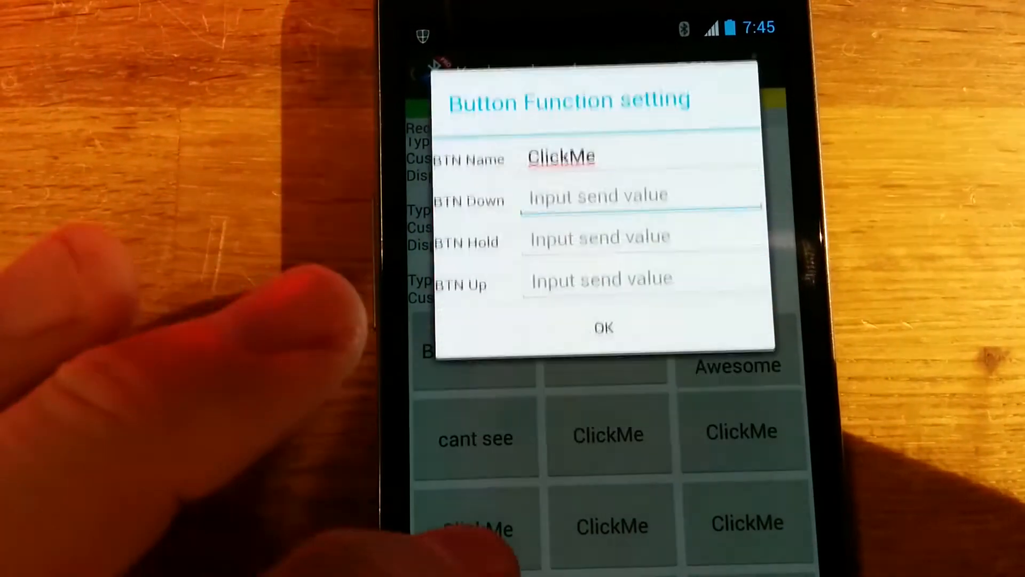
{"action": "type", "text": "ffgtg"}
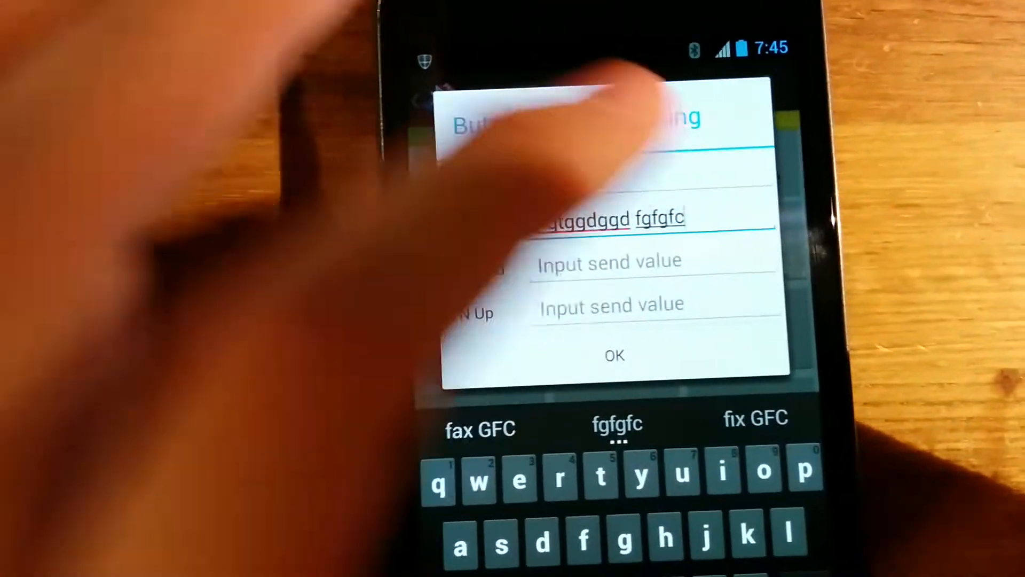
Rename the ClickMe button to ClMe with BTN Down value ggfhggd and confirm
{"action": "type", "text": "click me"}
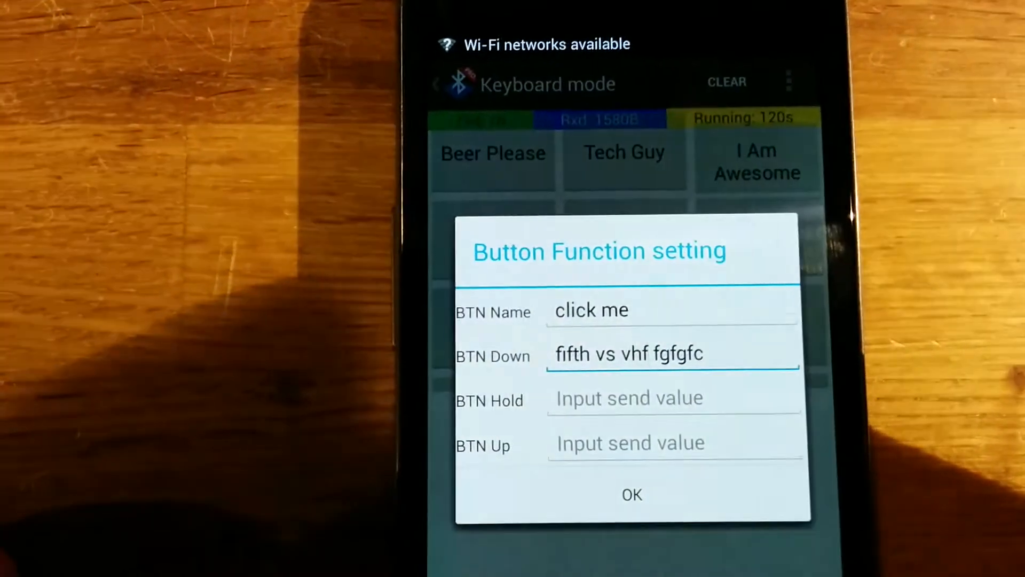
{"action": "left_click", "coordinate": [631, 494]}
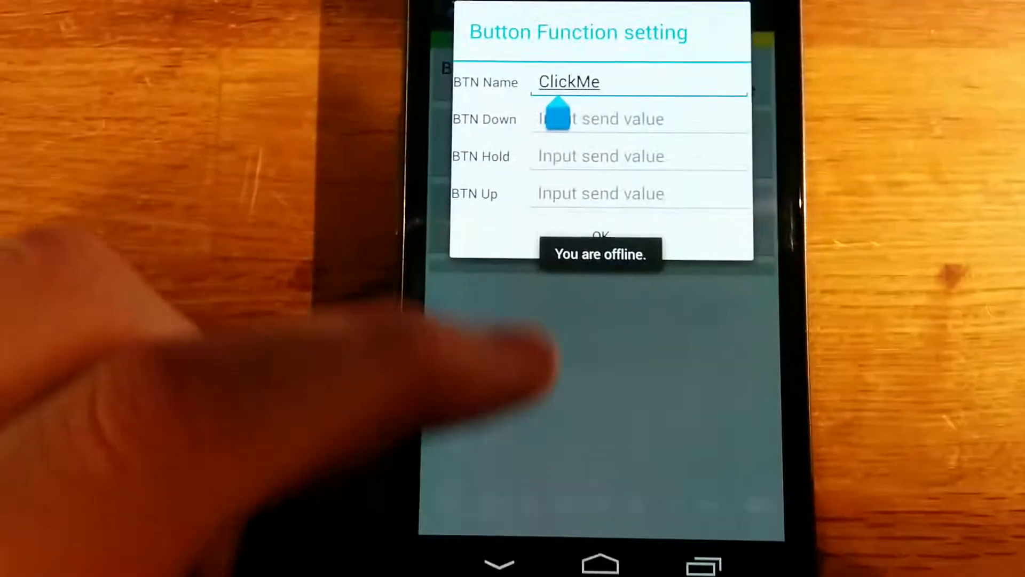
{"action": "left_click", "coordinate": [653, 151]}
{"action": "type", "text": "ggfhggd"}
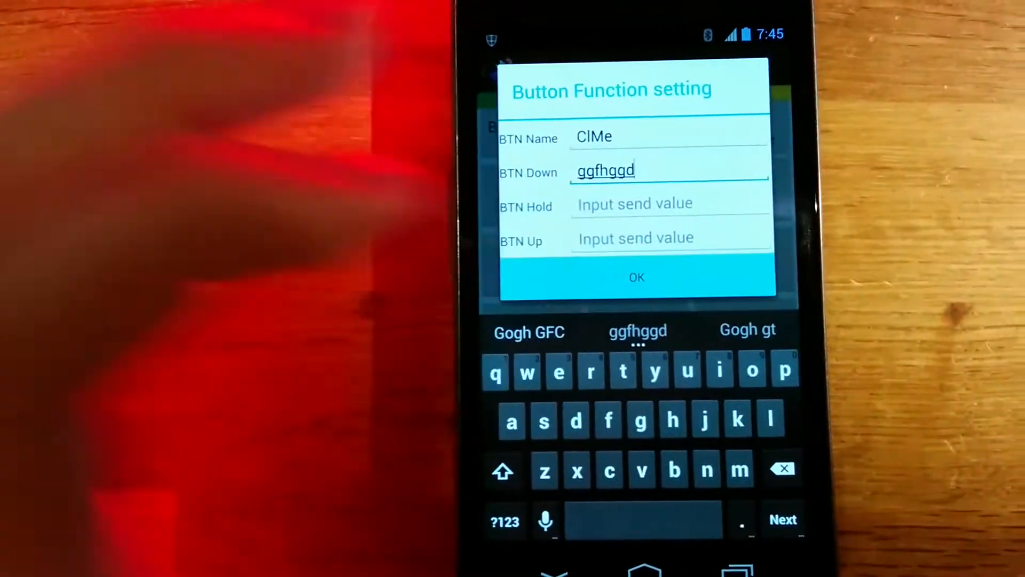
{"action": "left_click", "coordinate": [636, 277]}
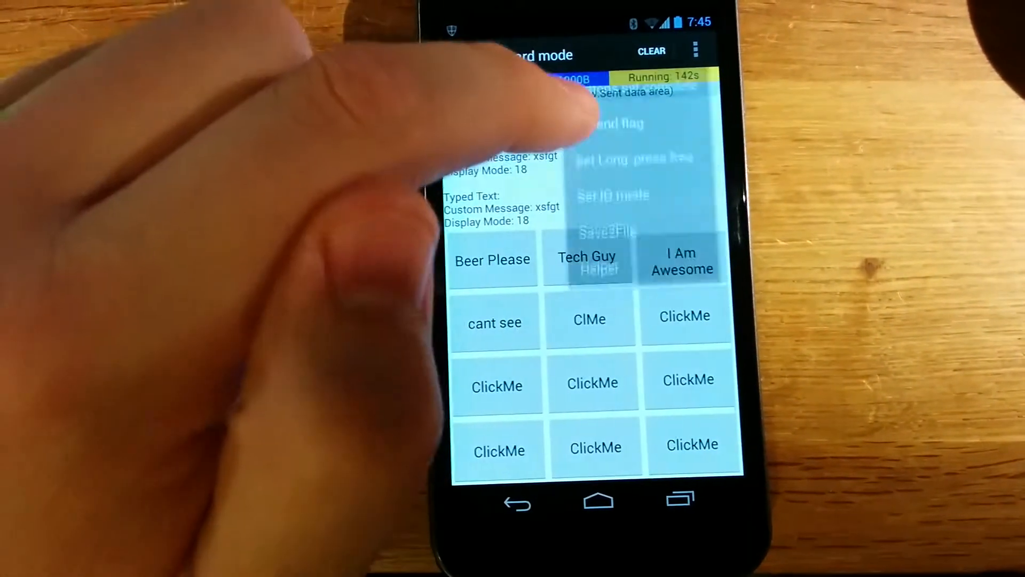
Send ggfhggd to the LED matrix with the renamed ClMe button
{"action": "left_click", "coordinate": [695, 50]}
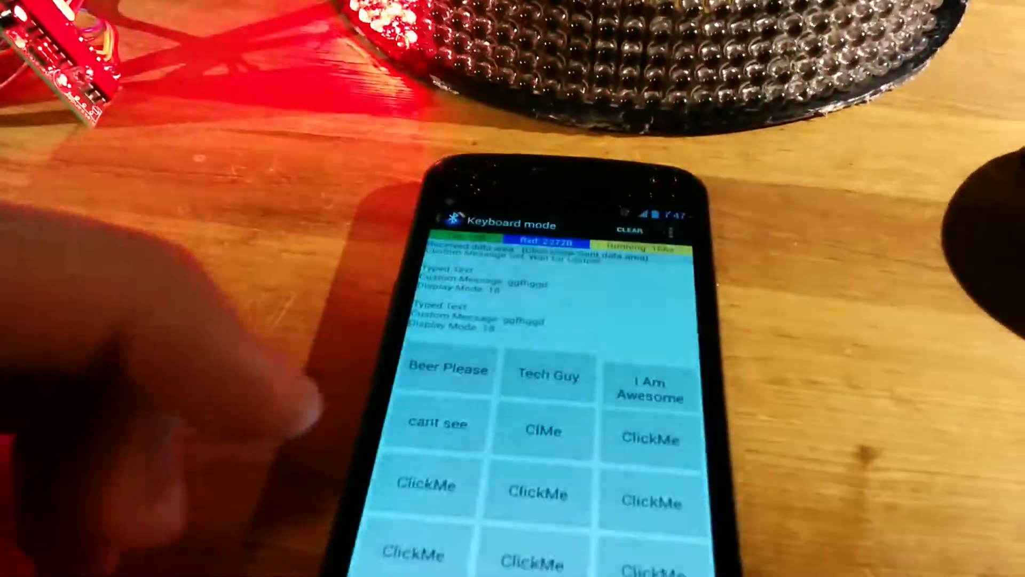
Send one more button's text, then return to mode selection and enter Byte stream mode
{"action": "left_click", "coordinate": [679, 231]}
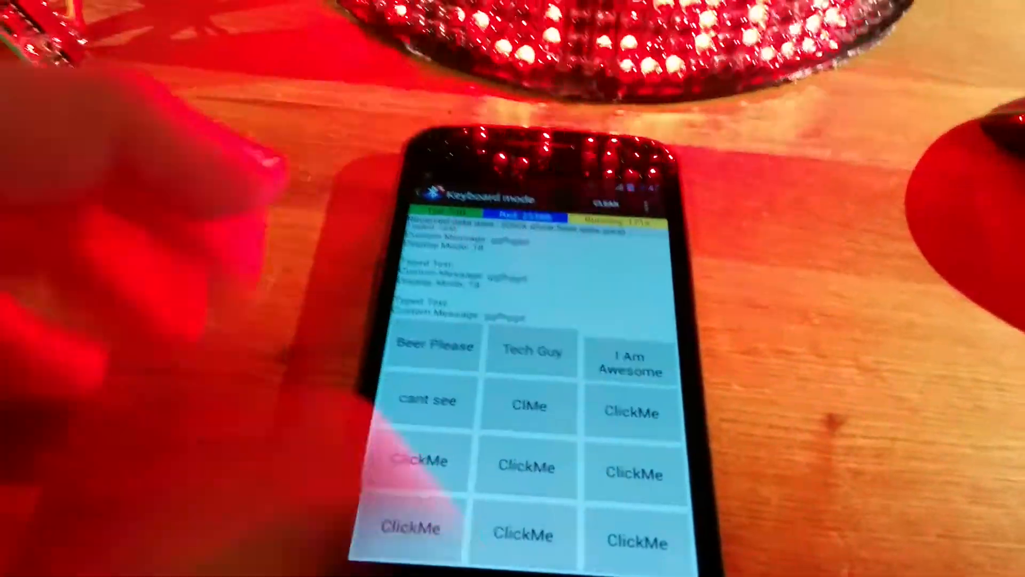
{"action": "left_click", "coordinate": [528, 406]}
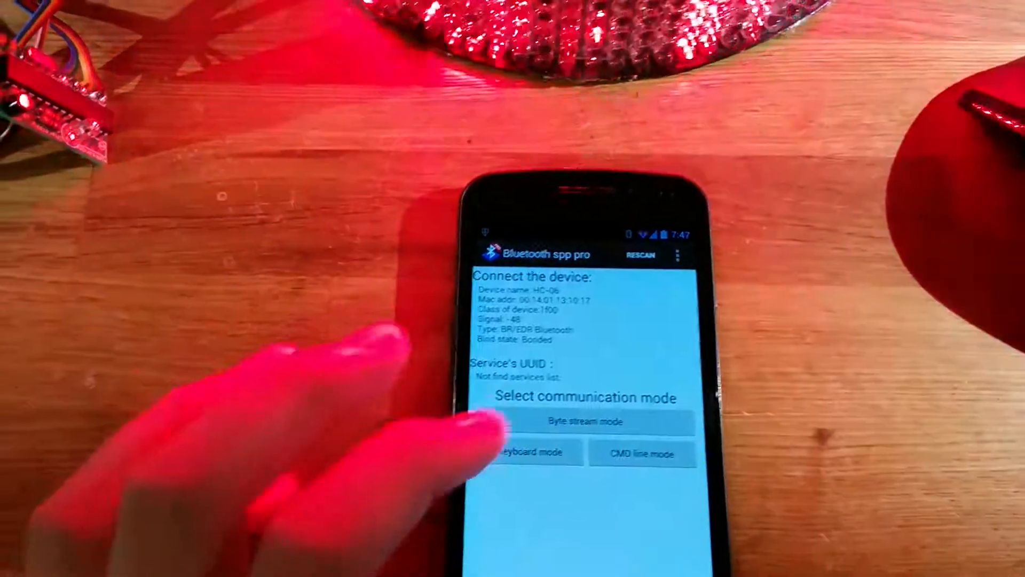
{"action": "left_click", "coordinate": [586, 421]}
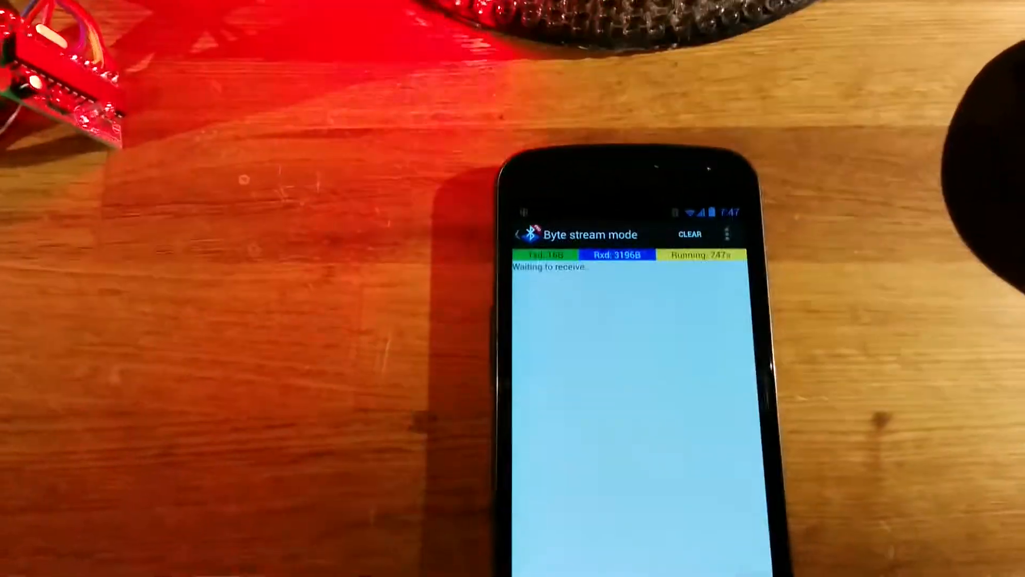